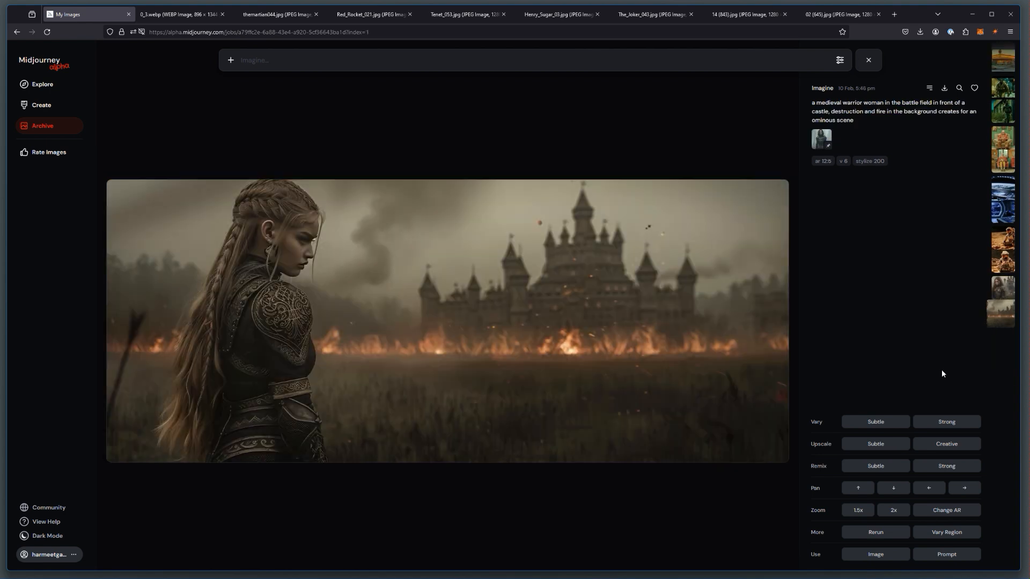
# - Return to the Archive grid, then view the full-size armoured woman in misty forest image
pyautogui.click(868, 60)
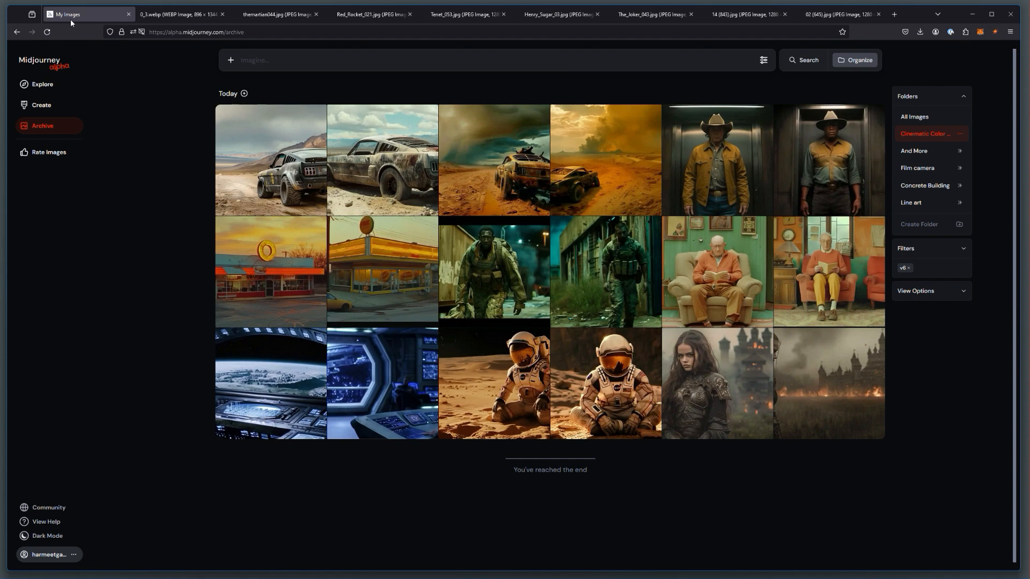
pyautogui.click(717, 383)
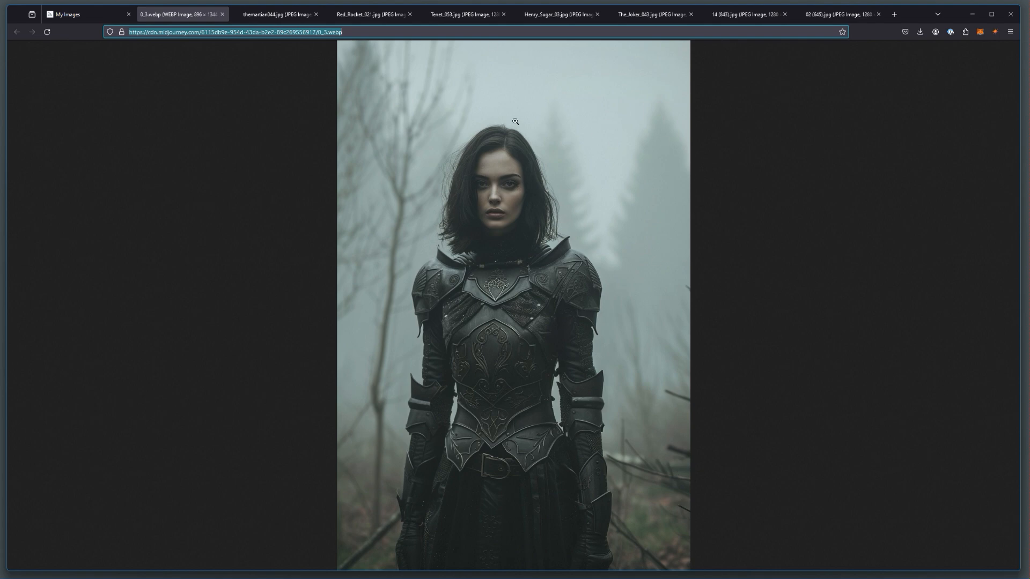
pyautogui.moveTo(641, 164)
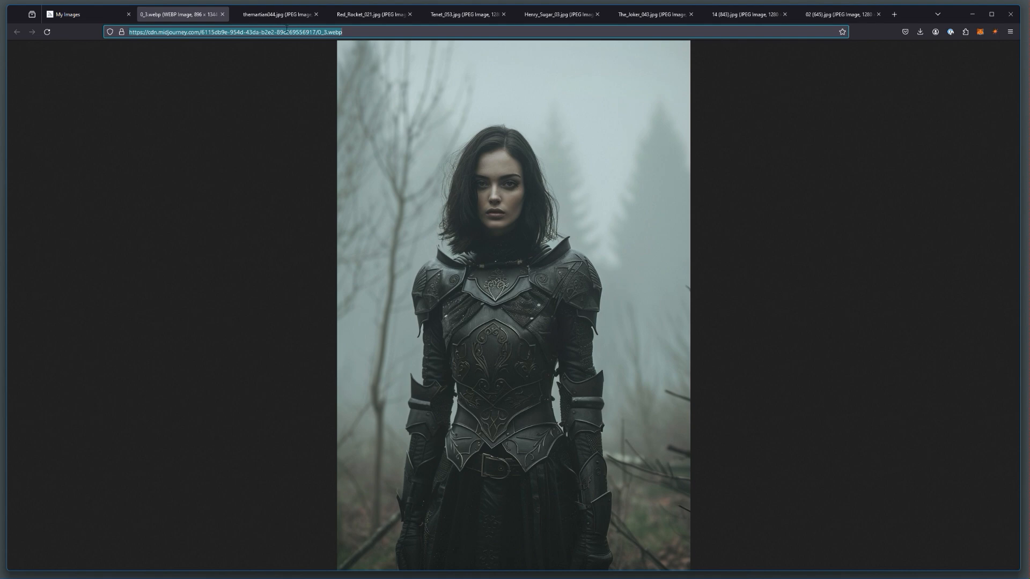
# - Review The Martian, Red Rocket, Tenet, Joker and desert-car film stills, then revisit the mustang image
pyautogui.click(276, 14)
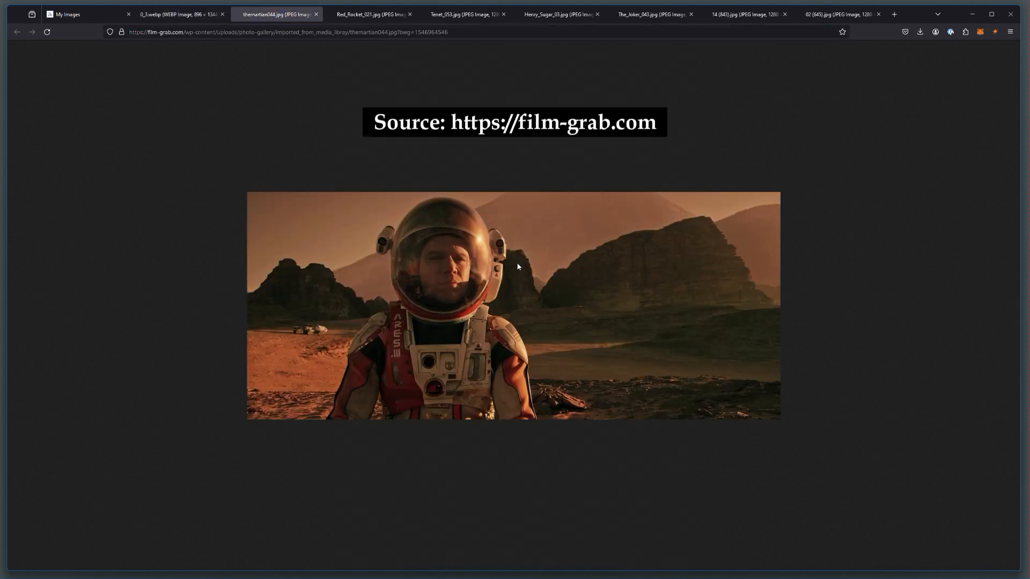
pyautogui.moveTo(500, 345)
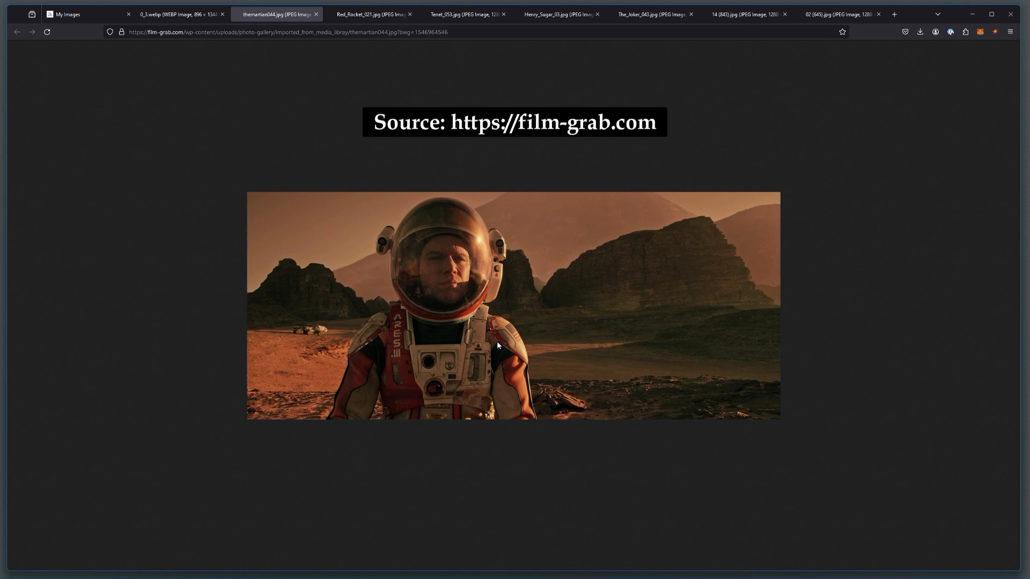
pyautogui.click(368, 14)
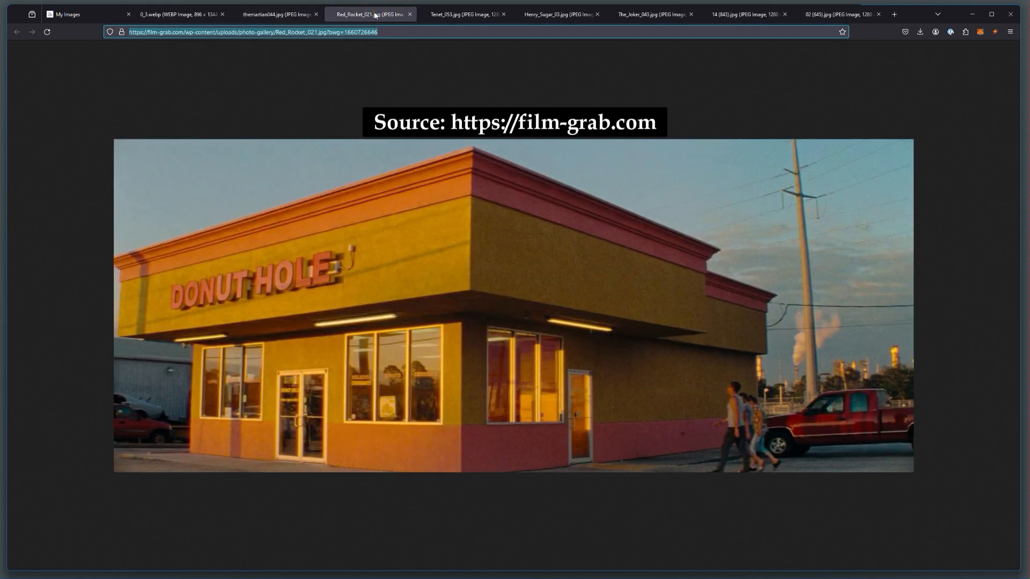
pyautogui.click(463, 14)
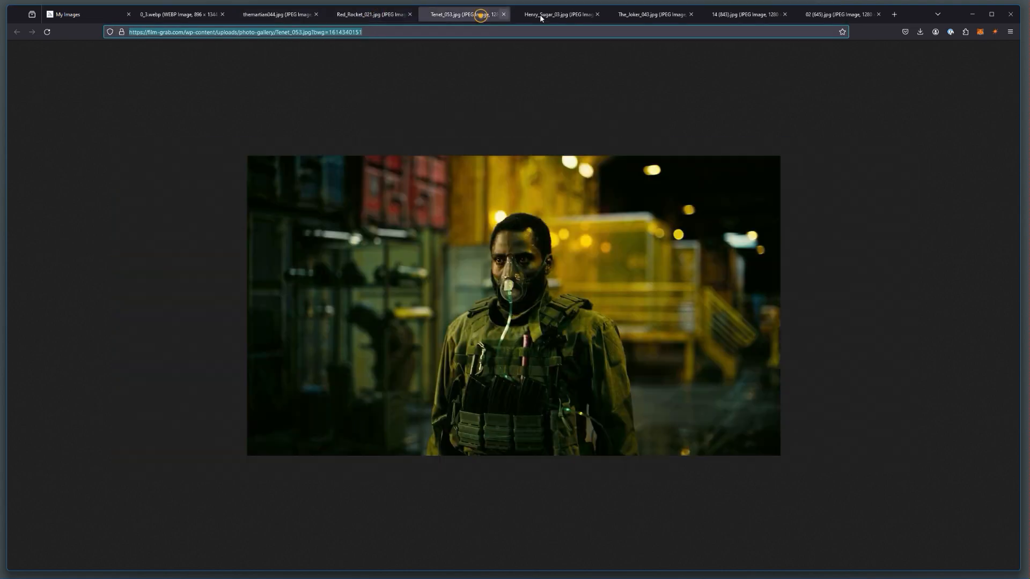
pyautogui.click(650, 14)
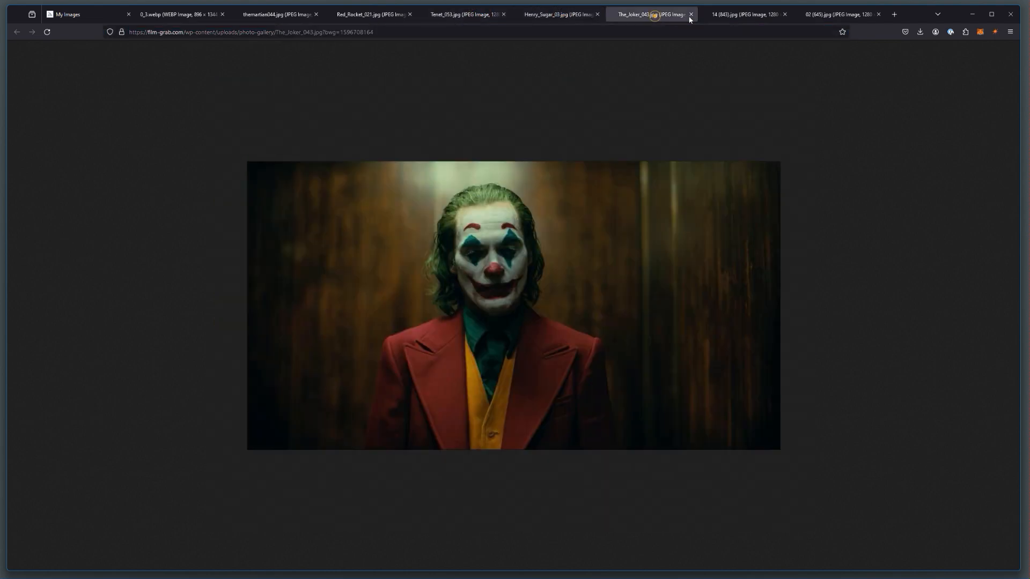
pyautogui.click(837, 14)
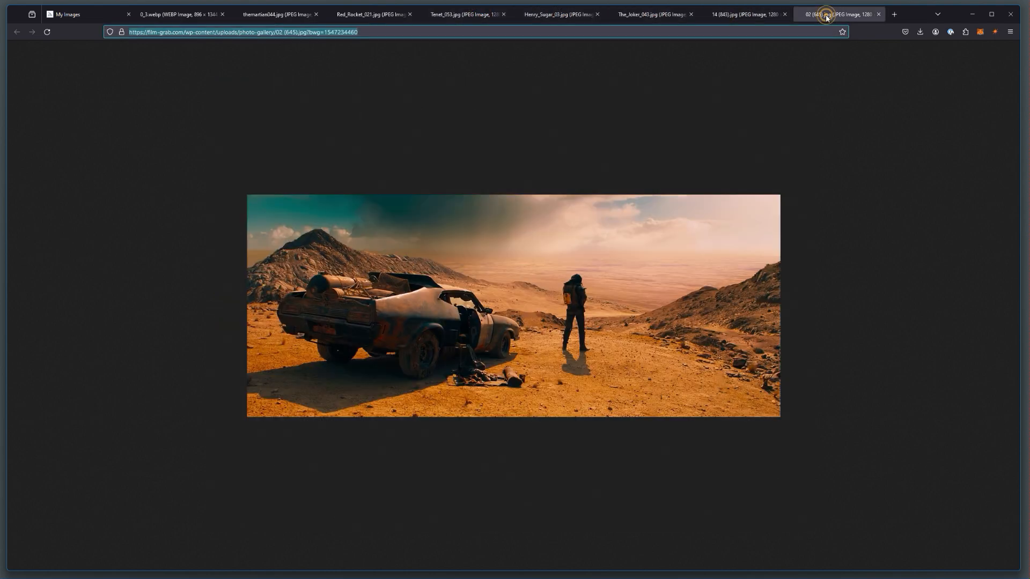
pyautogui.moveTo(412, 374)
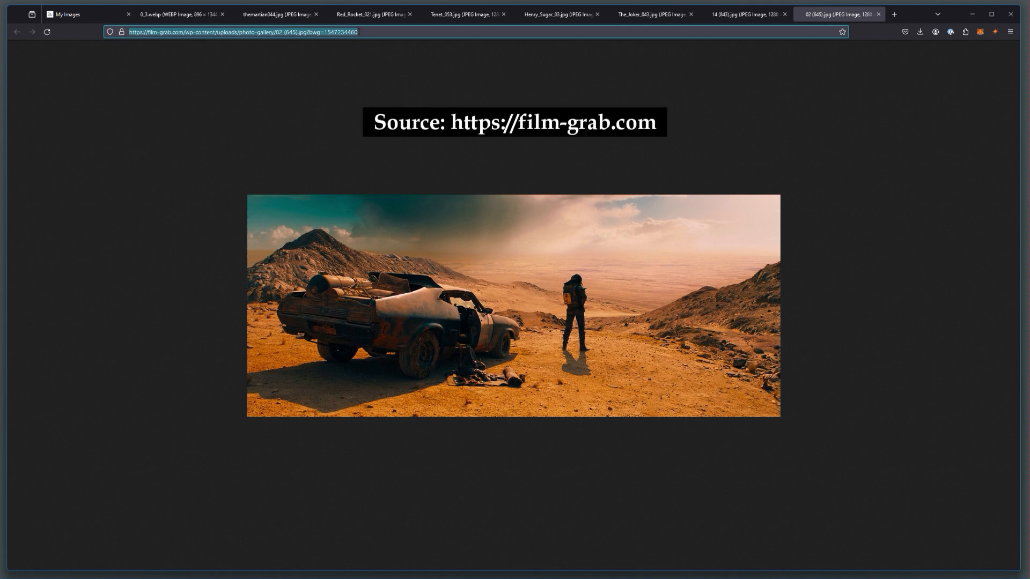
pyautogui.click(85, 14)
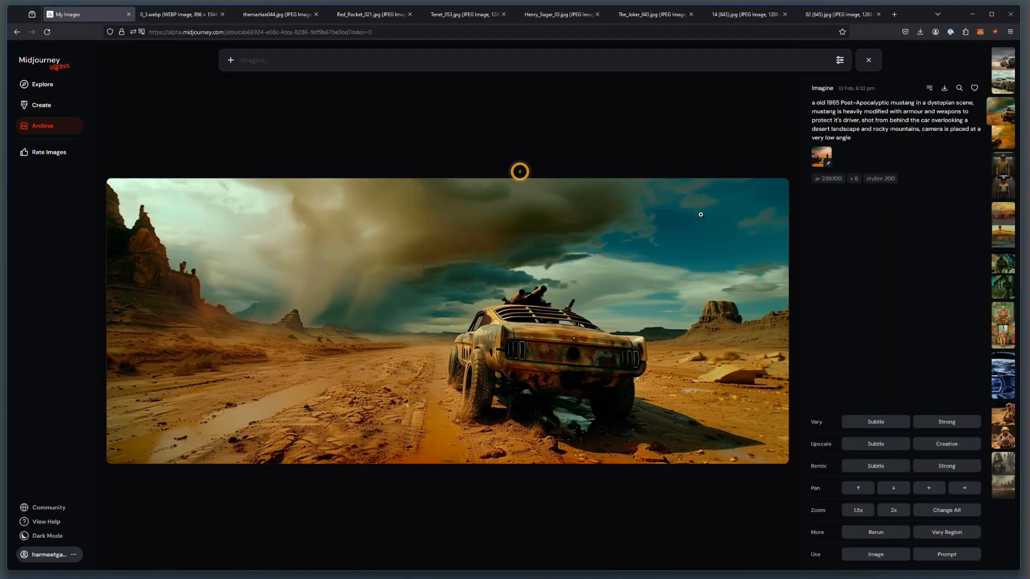
pyautogui.click(951, 558)
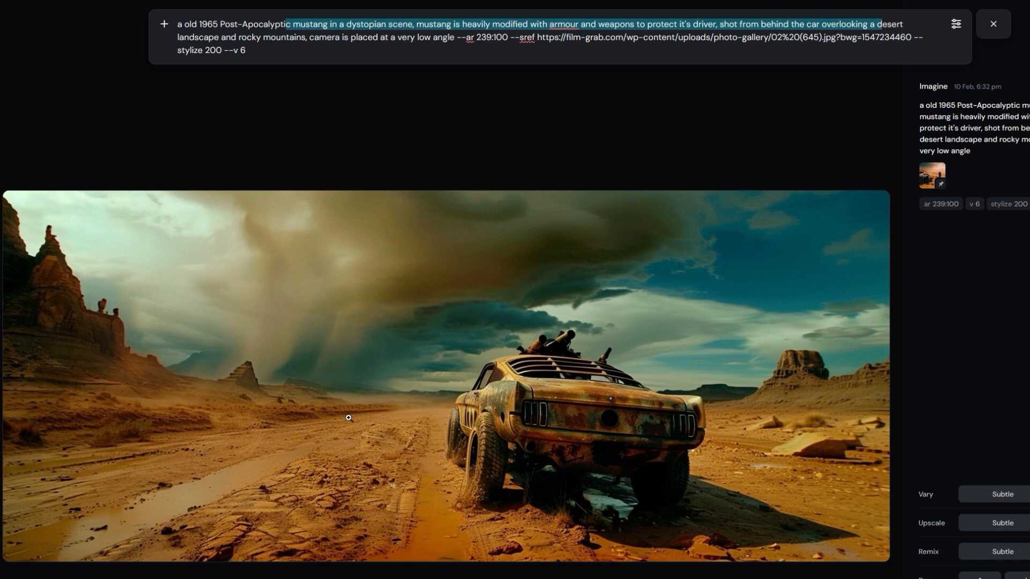
pyautogui.moveTo(348, 417)
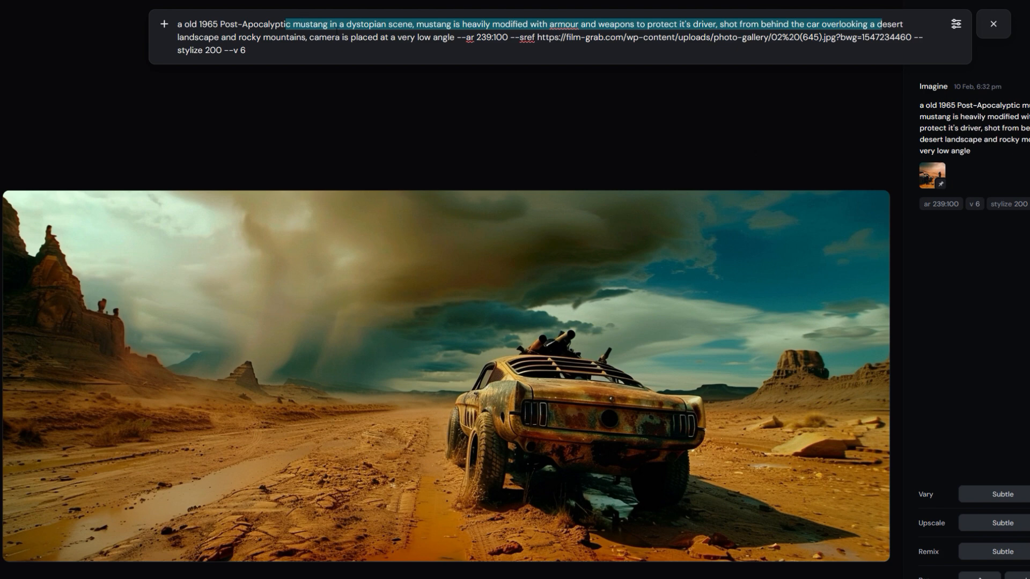
pyautogui.doubleClick(526, 37)
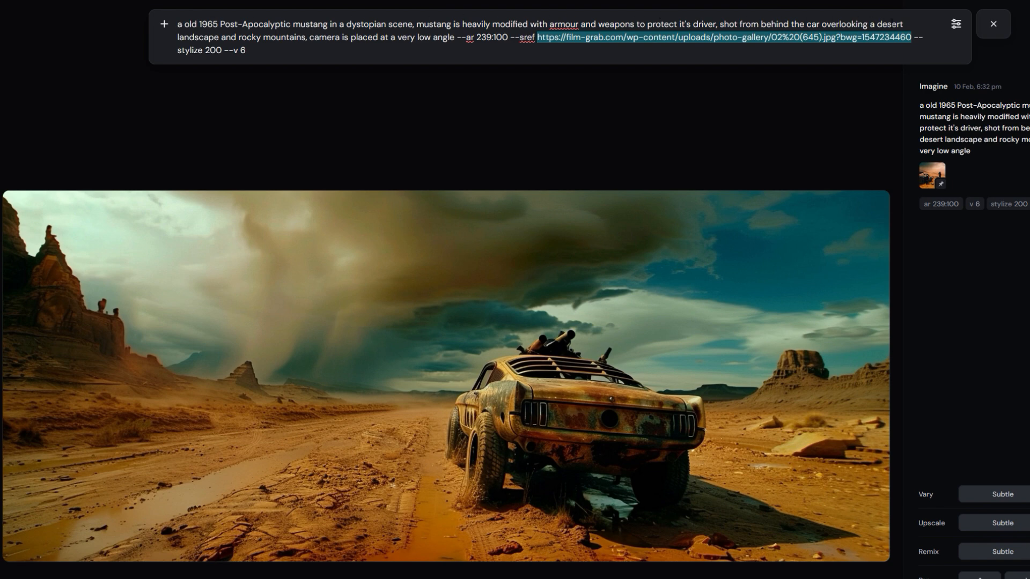
pyautogui.moveTo(748, 242)
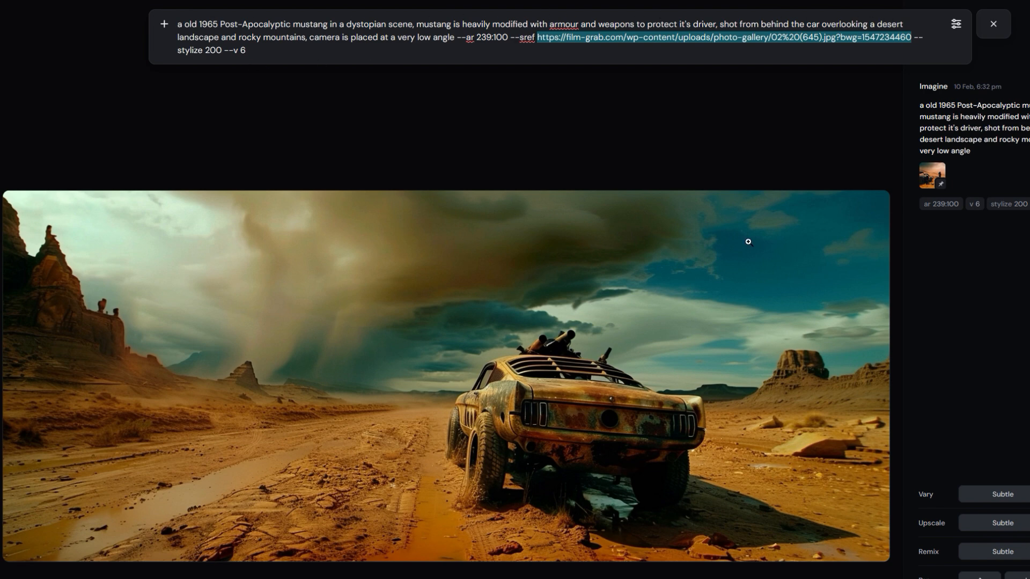
pyautogui.moveTo(774, 317)
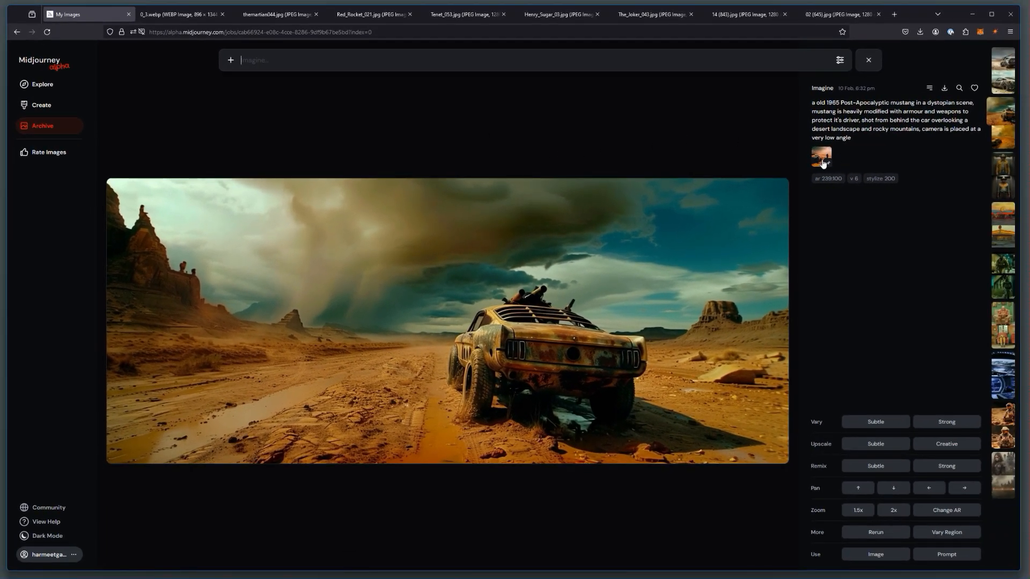
pyautogui.moveTo(820, 157)
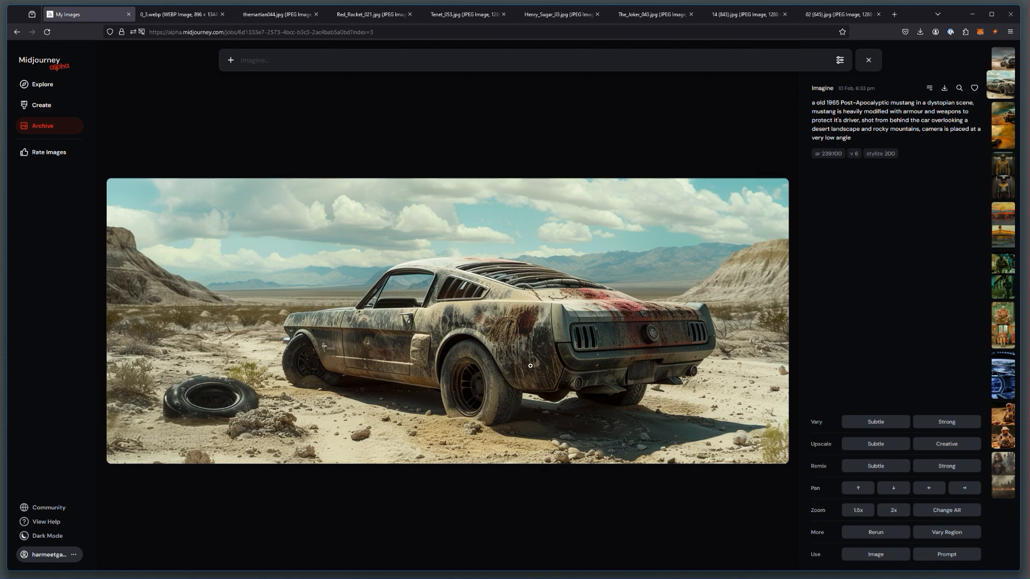
pyautogui.moveTo(740, 379)
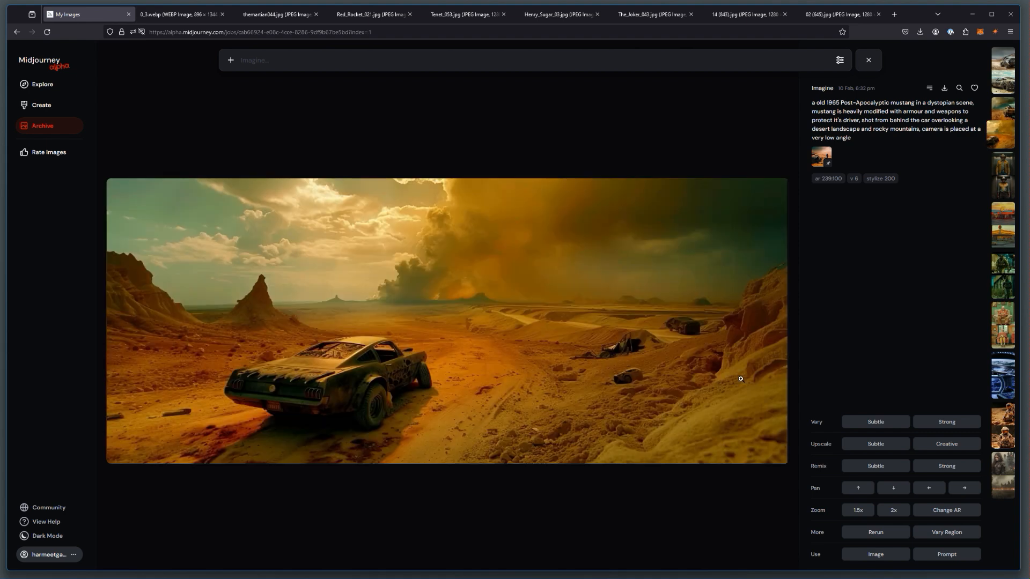
pyautogui.moveTo(696, 114)
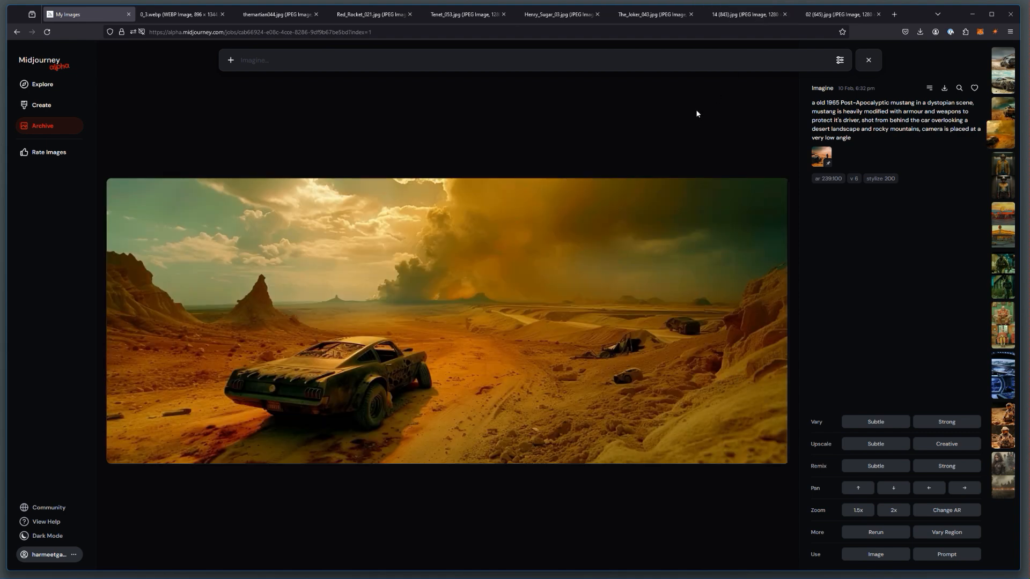
# - Start typing the prompt's '--' parameter and recheck The Martian, armoured woman and Tenet images
pyautogui.write('write your prompt')
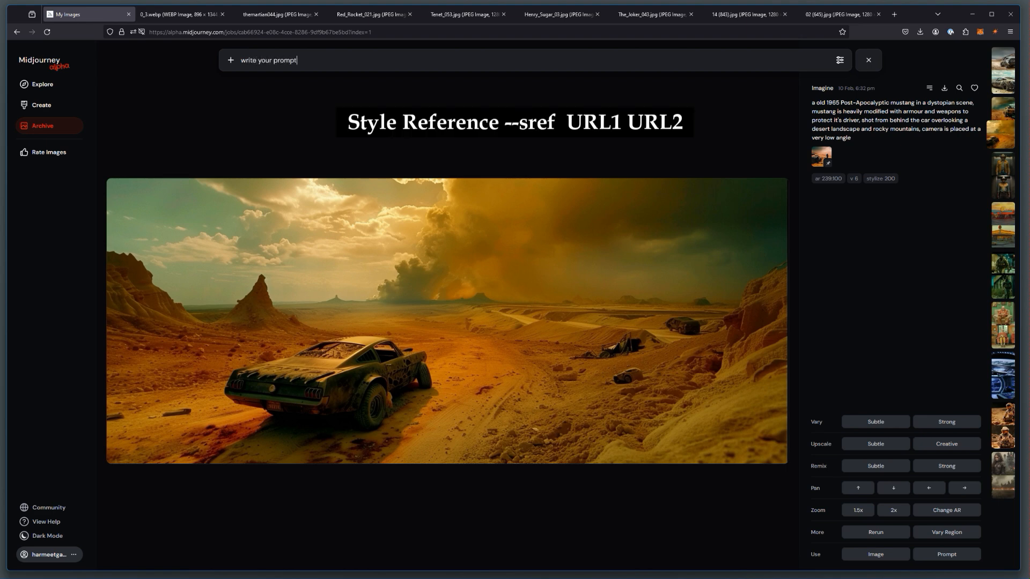
pyautogui.write('--sref')
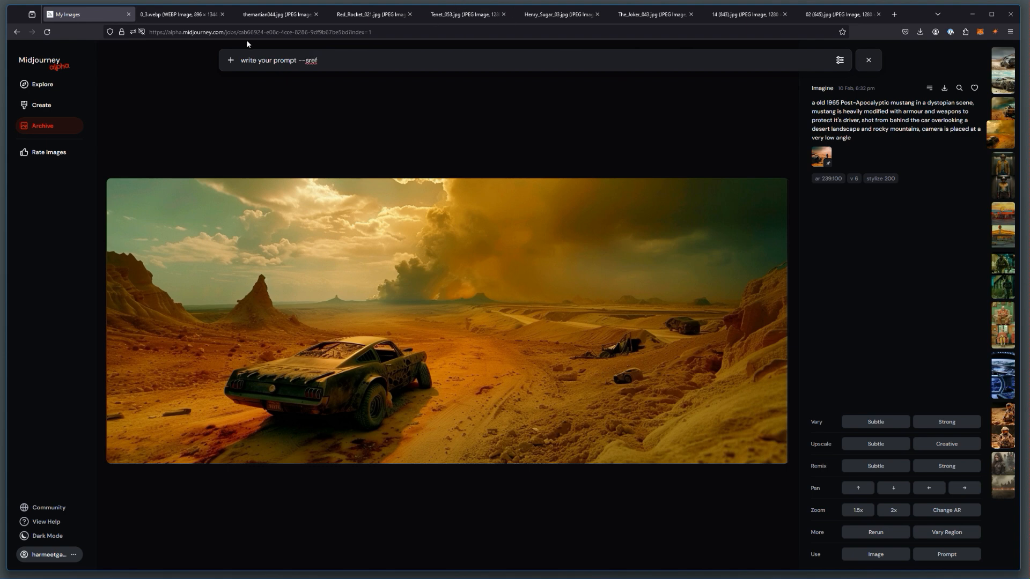
pyautogui.click(276, 14)
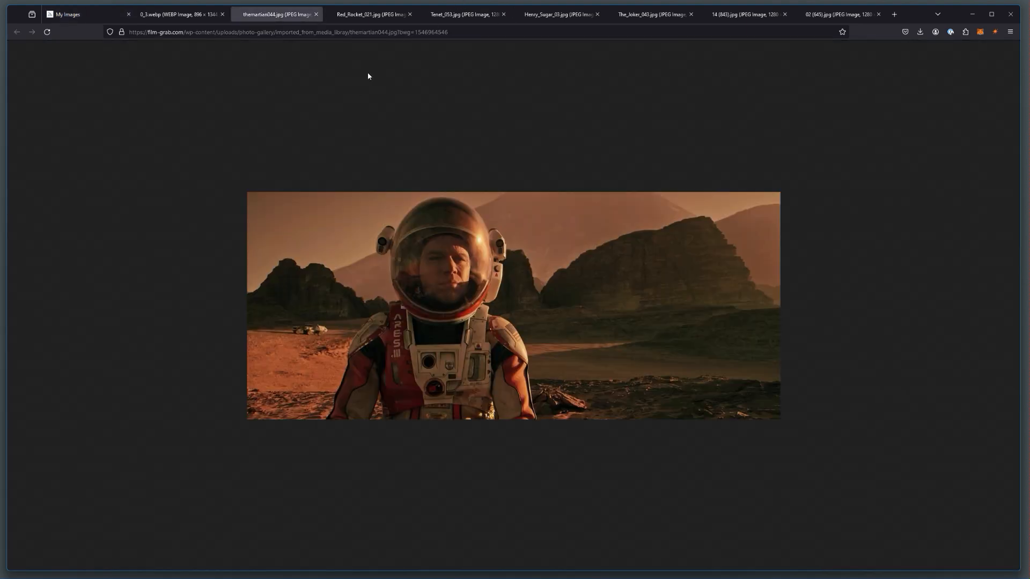
pyautogui.click(178, 14)
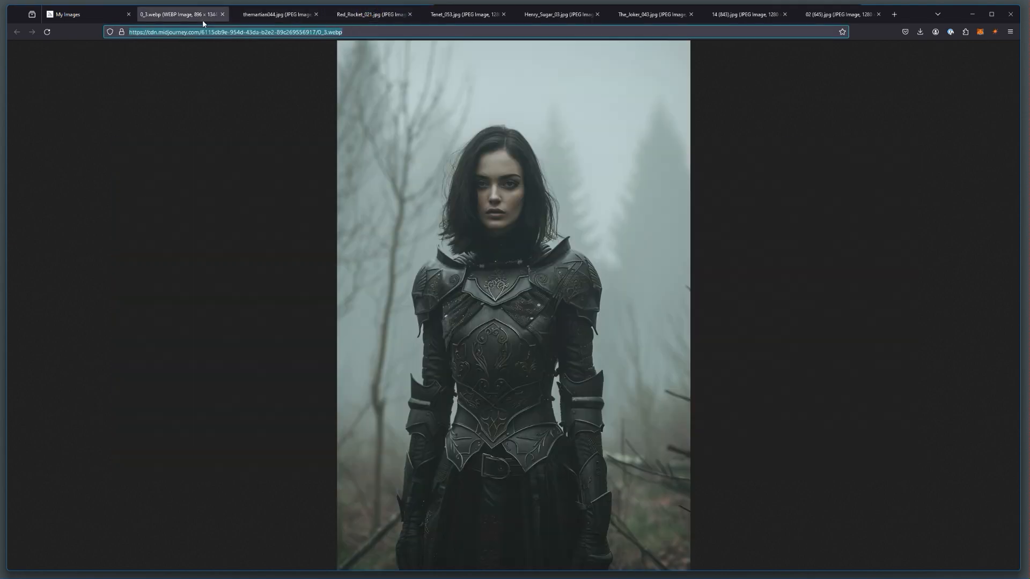
pyautogui.click(463, 14)
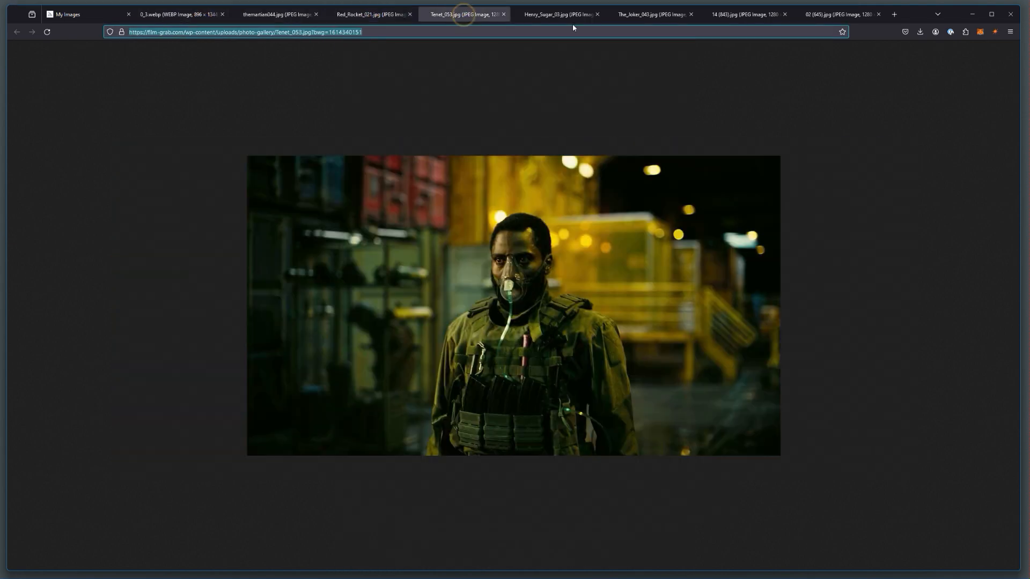
# - Submit the prompt with --sref set to the Henry_Sugar_03.jpg film-grab URL
pyautogui.click(557, 14)
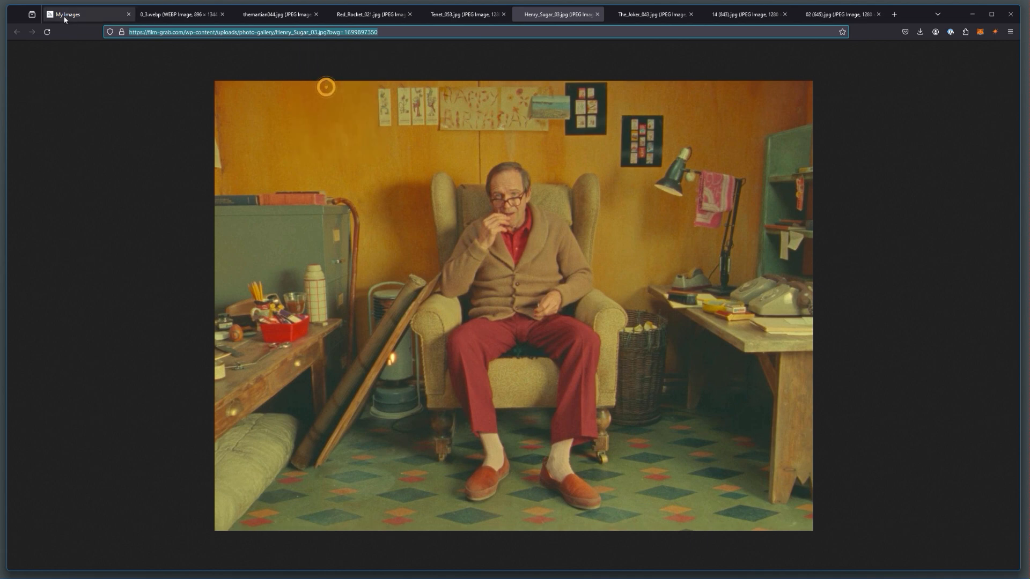
pyautogui.click(85, 14)
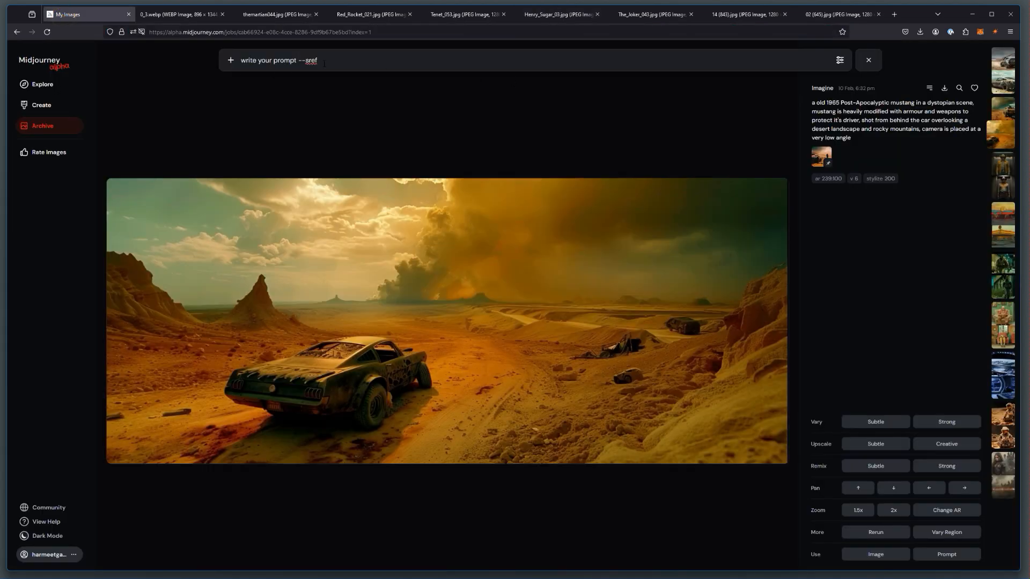
pyautogui.write('https://film-grab.com/wp-content/uploads/photo-gallery/Henry_Sugar_03.jpg?bwg=1699897350')
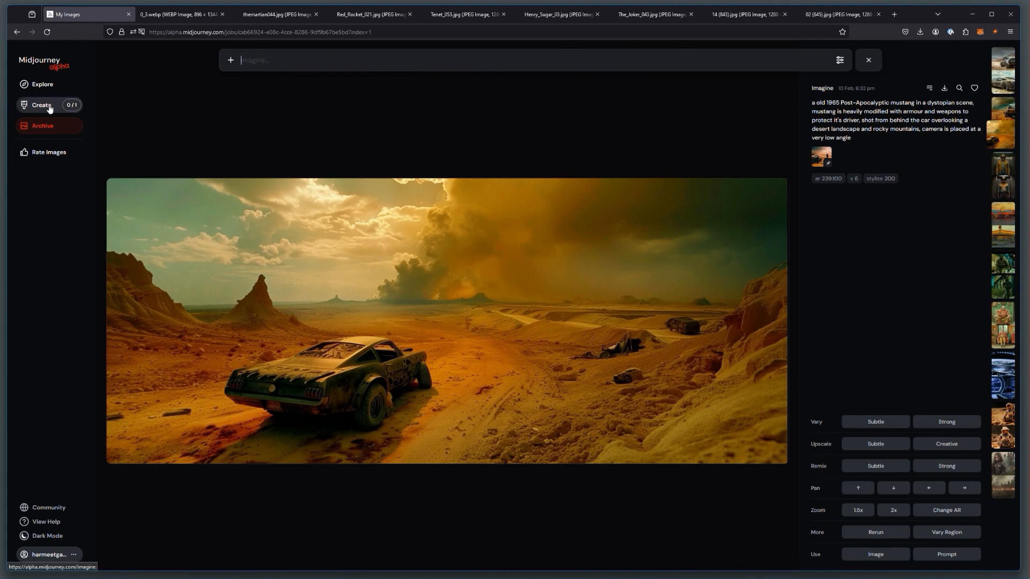
# - Follow the Henry Sugar-styled grid in the Create feed and compare it with the original still
pyautogui.click(41, 105)
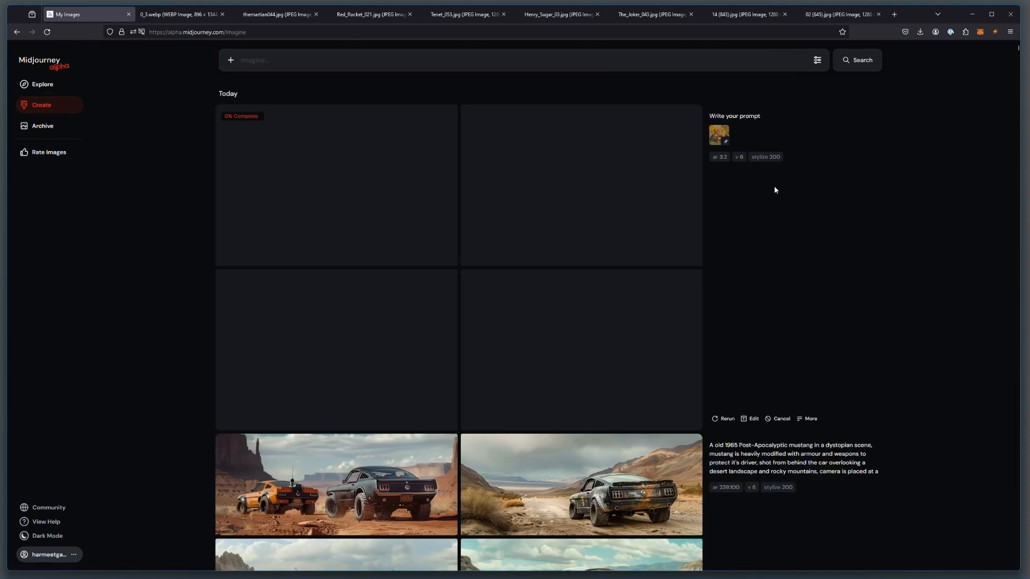
pyautogui.click(453, 216)
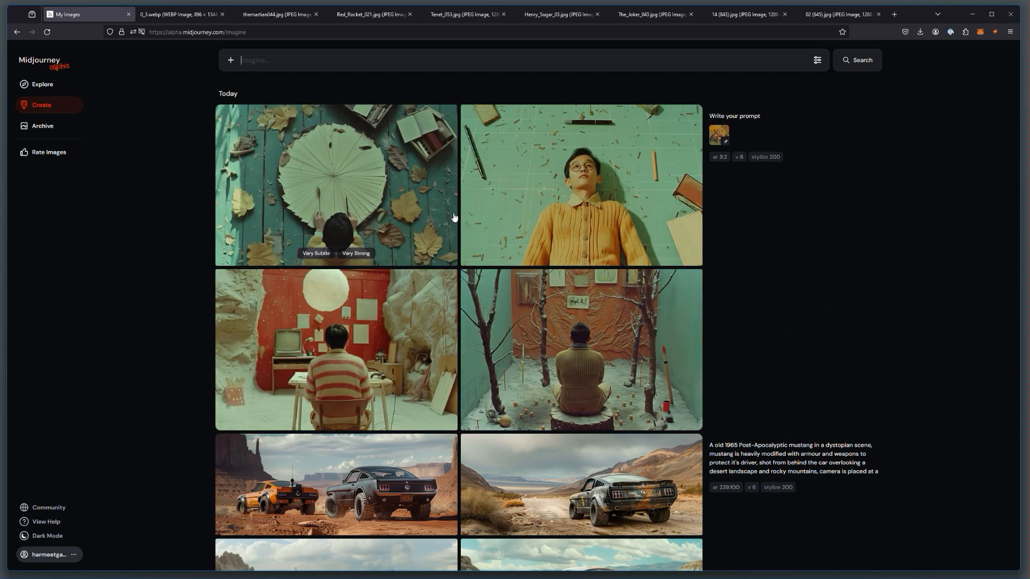
pyautogui.moveTo(552, 209)
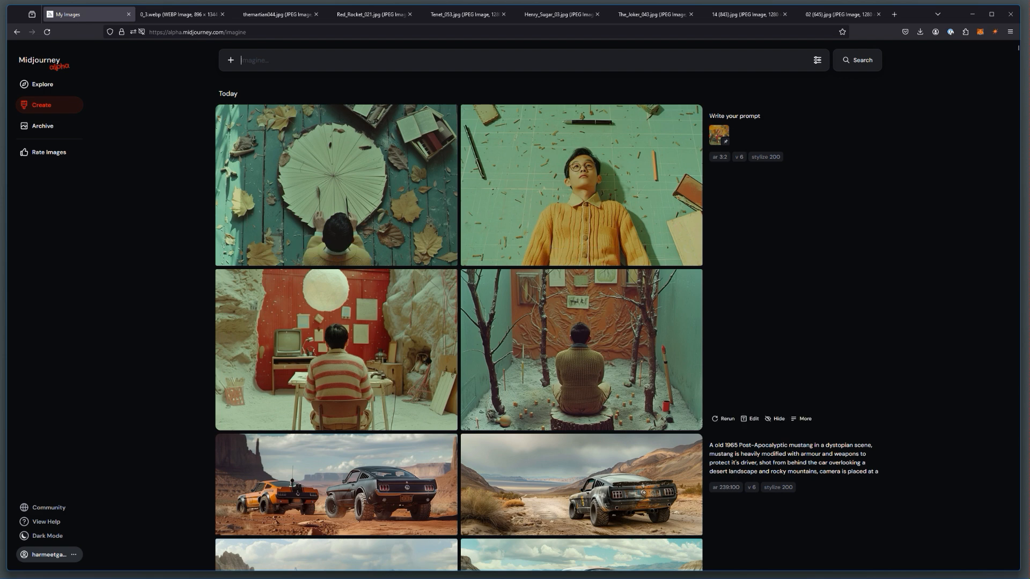
pyautogui.moveTo(371, 181)
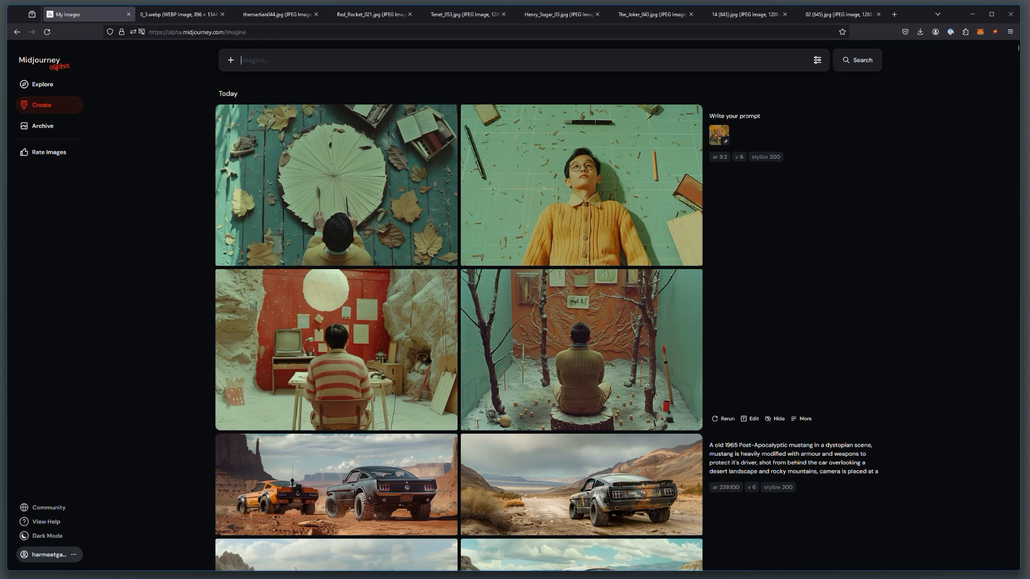
pyautogui.moveTo(718, 135)
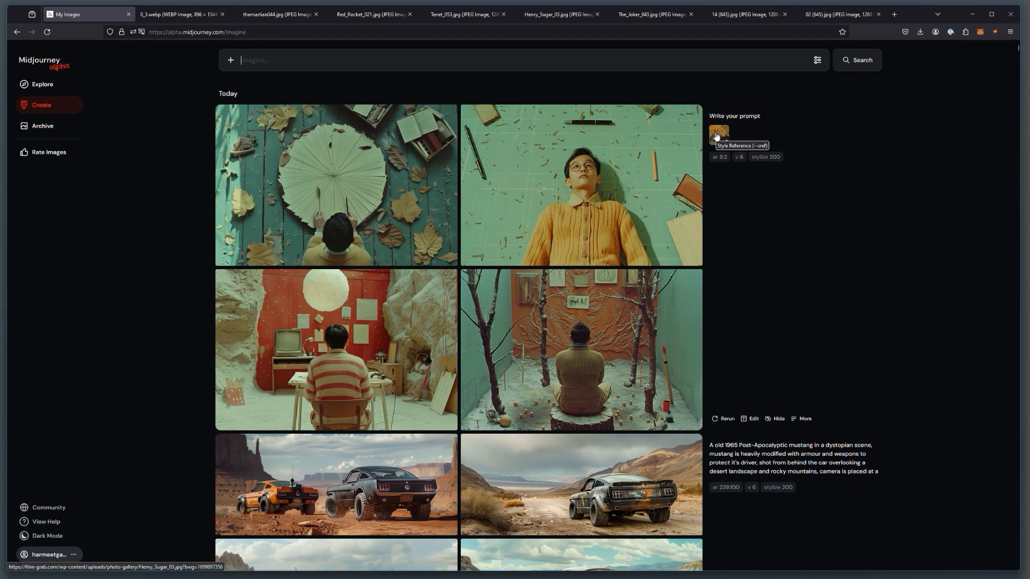
pyautogui.moveTo(168, 21)
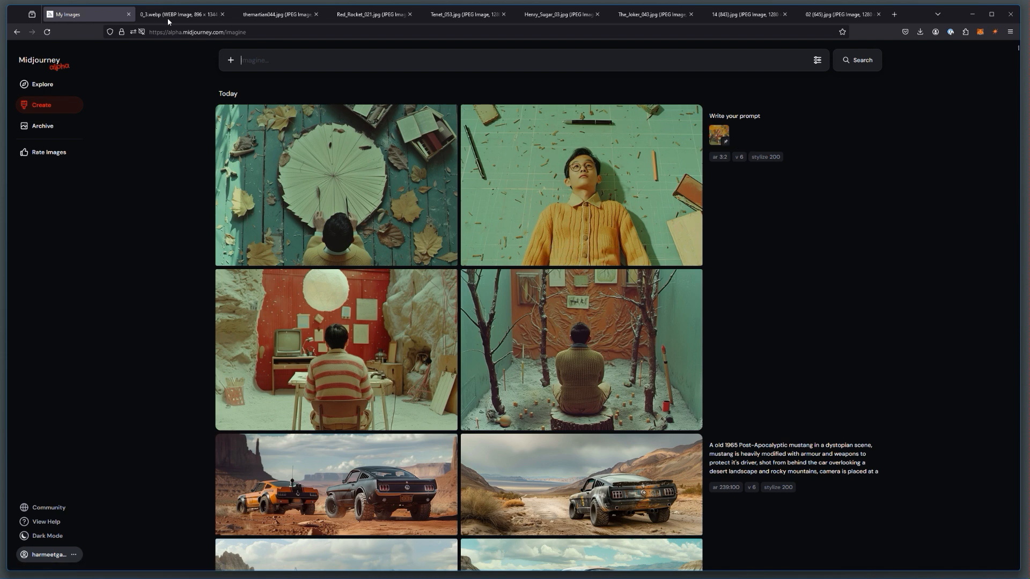
pyautogui.click(557, 14)
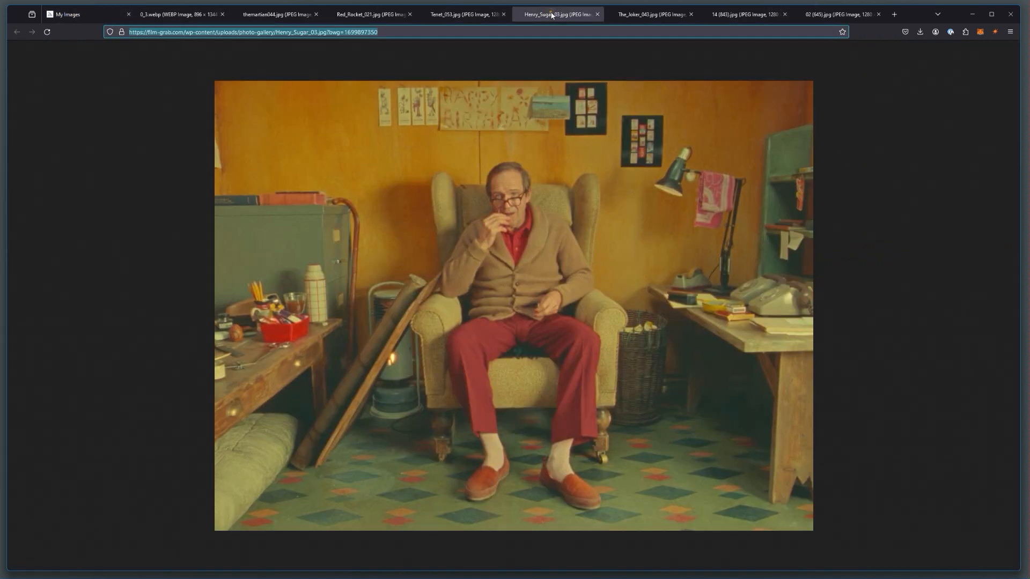
pyautogui.moveTo(616, 478)
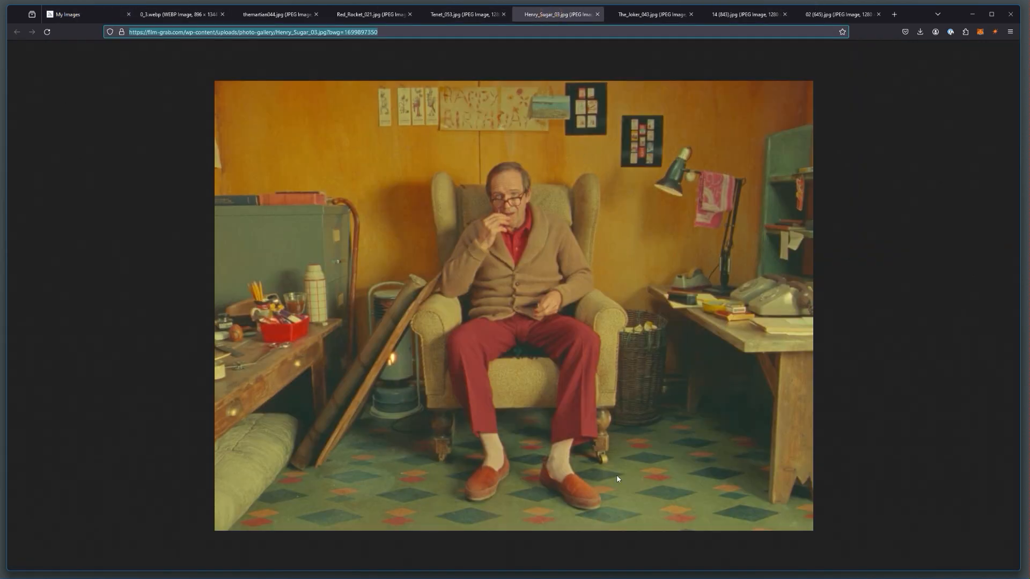
pyautogui.click(85, 14)
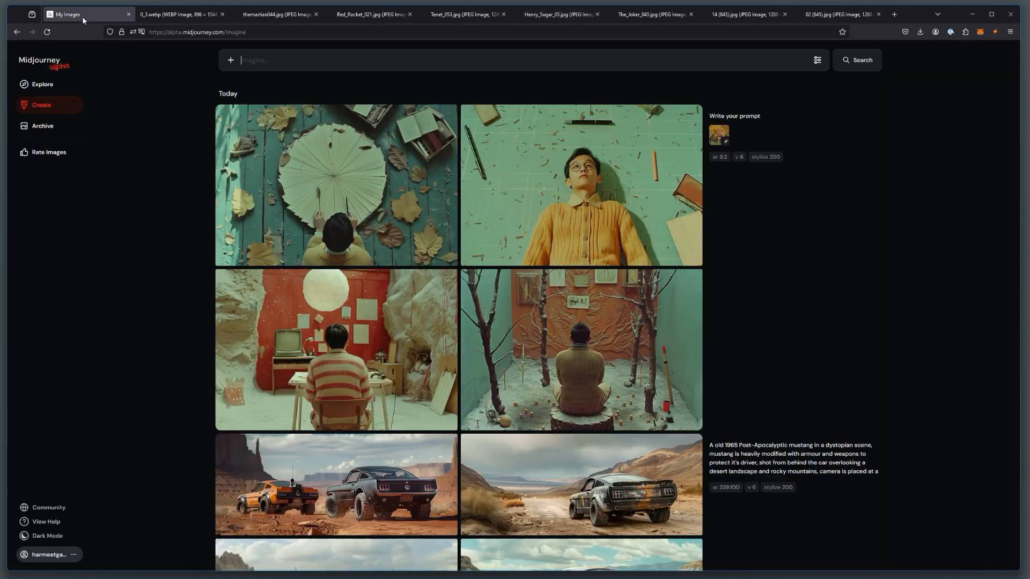
pyautogui.moveTo(332, 230)
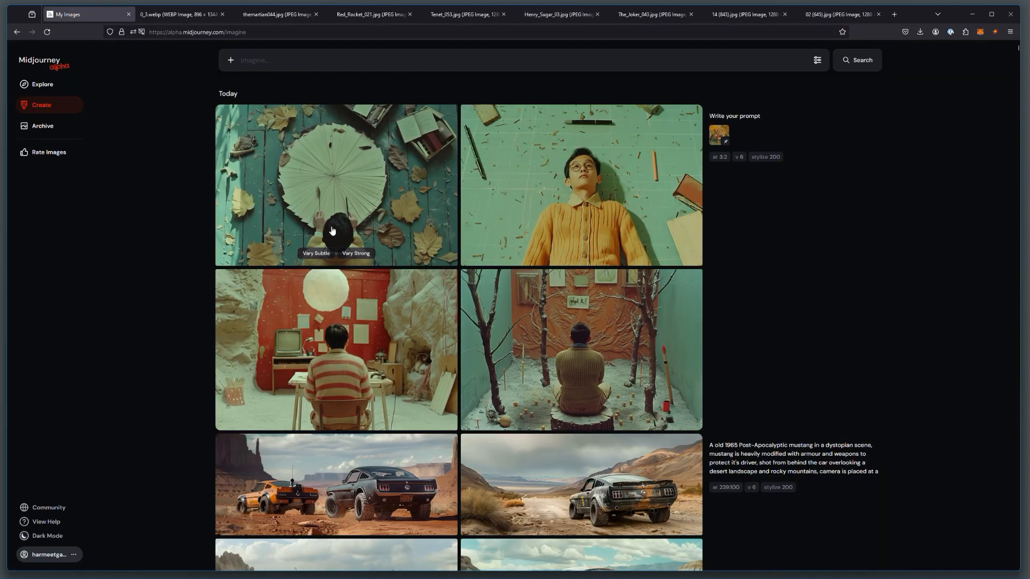
pyautogui.moveTo(653, 185)
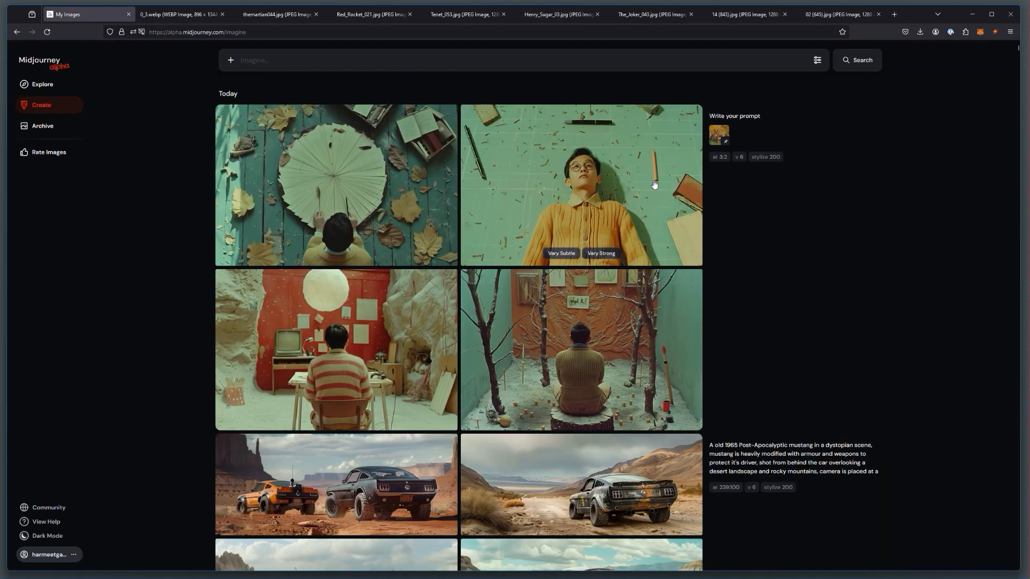
pyautogui.moveTo(718, 134)
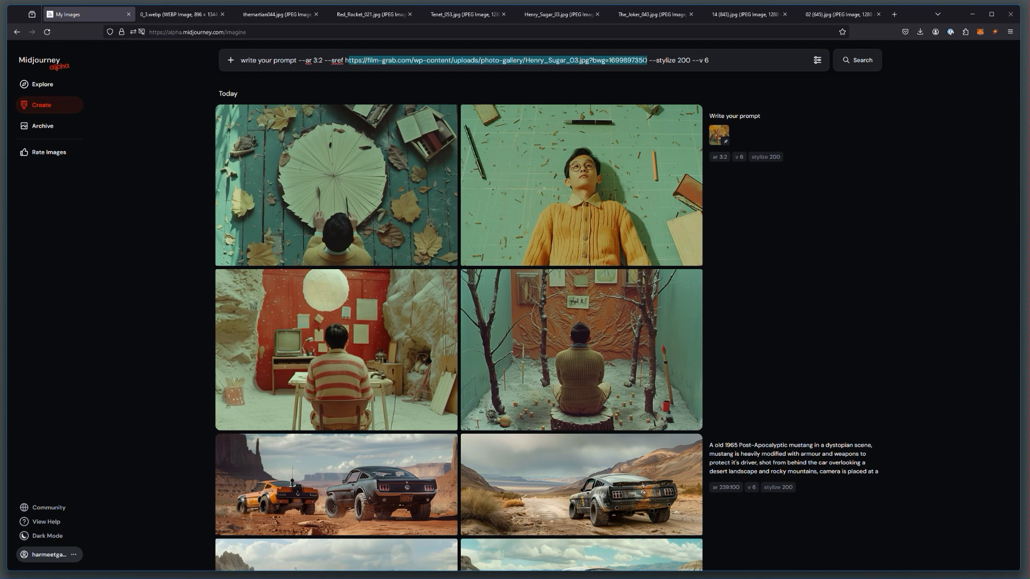
pyautogui.moveTo(436, 378)
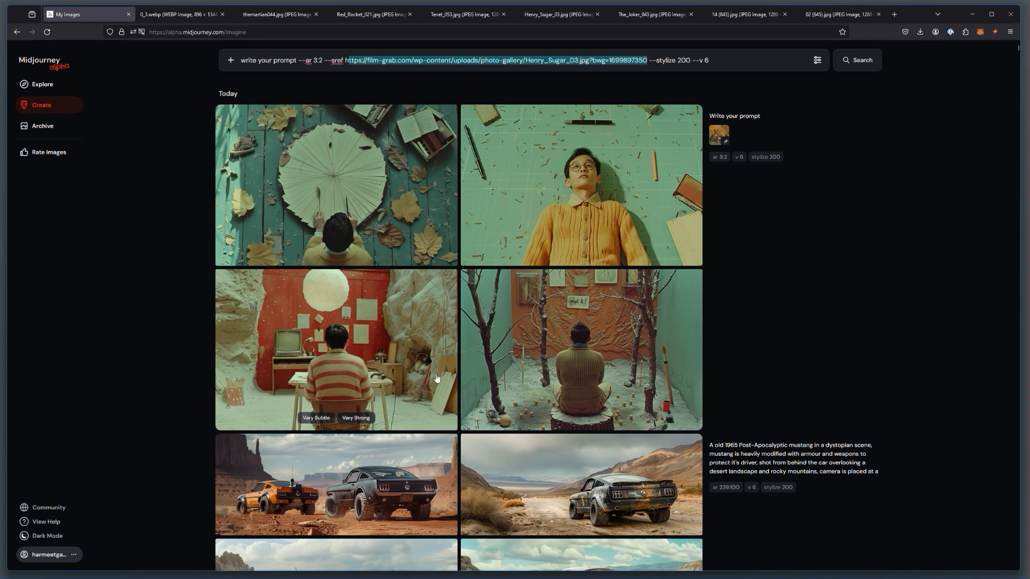
pyautogui.moveTo(629, 307)
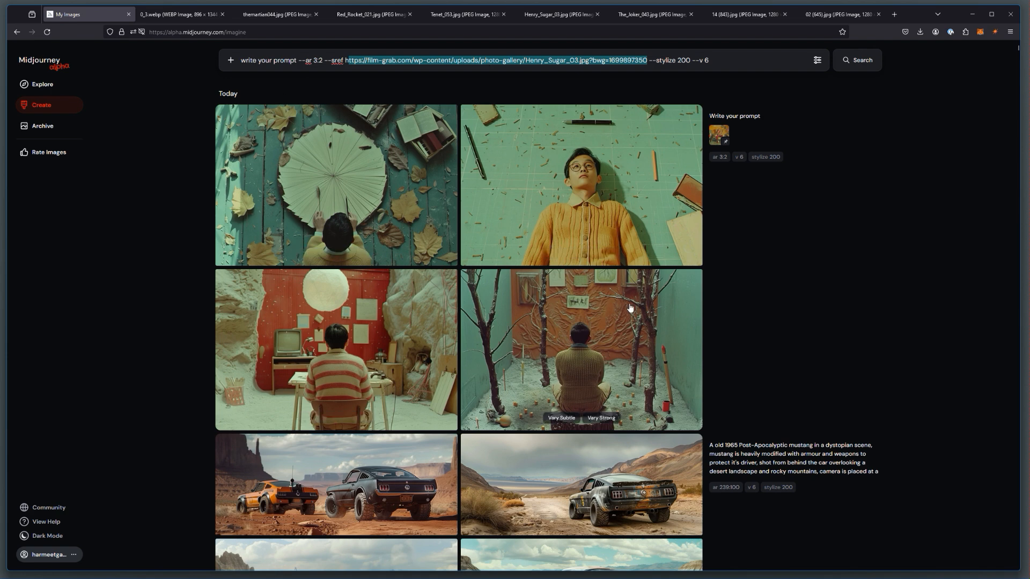
pyautogui.moveTo(820, 295)
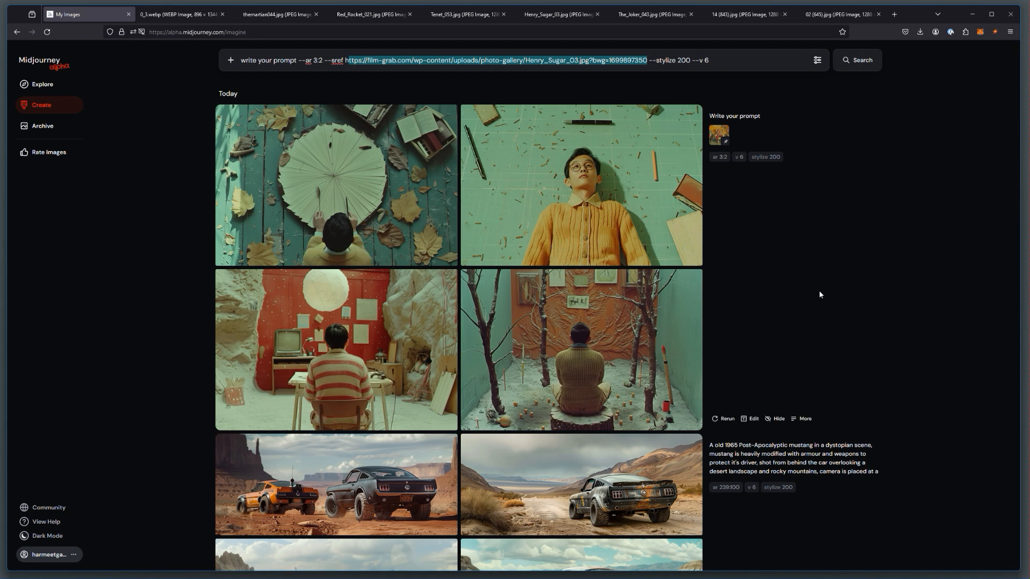